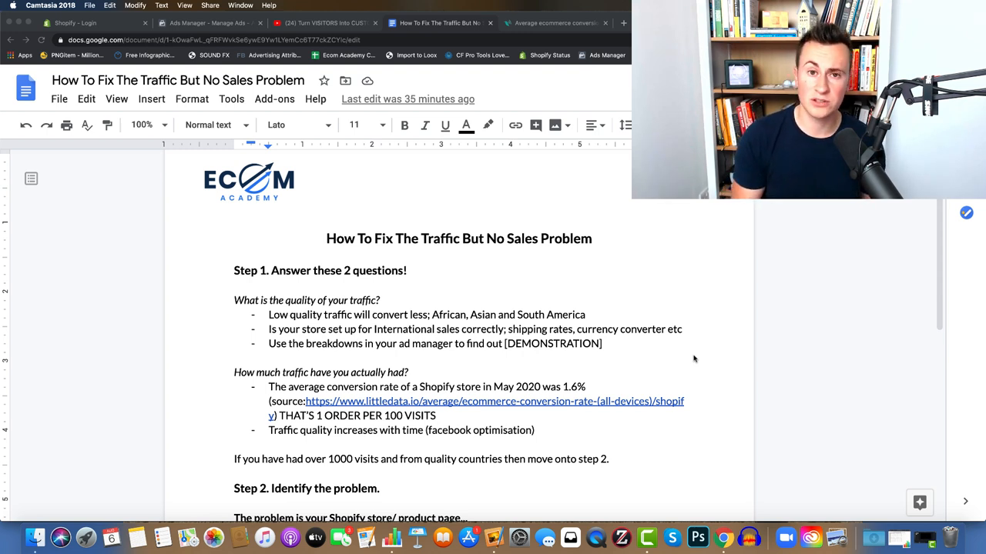
Switch from the notes document to the Ads Manager ad sets report
left_click(208, 23)
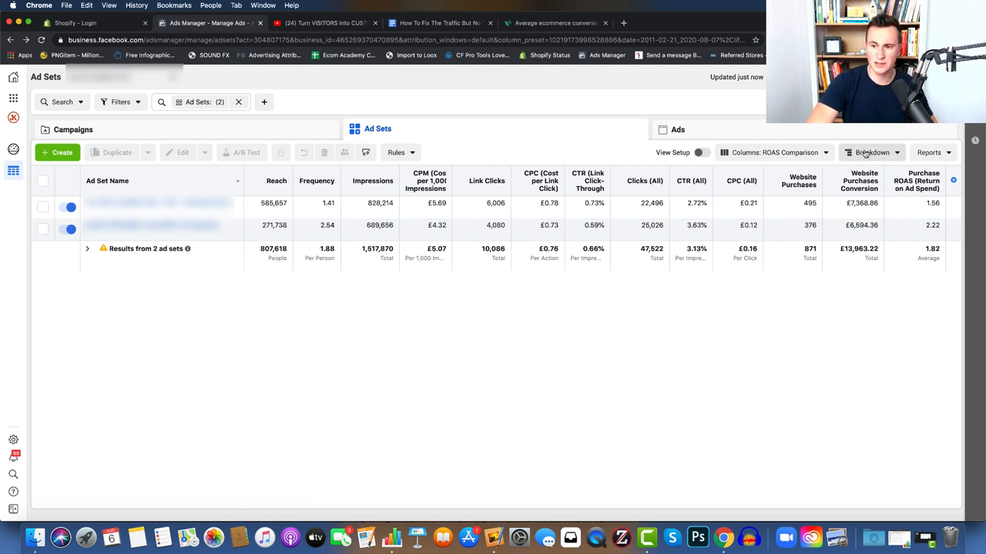
Break the ad set down By Delivery > Country and review the per-country purchase and spend rows
left_click(872, 152)
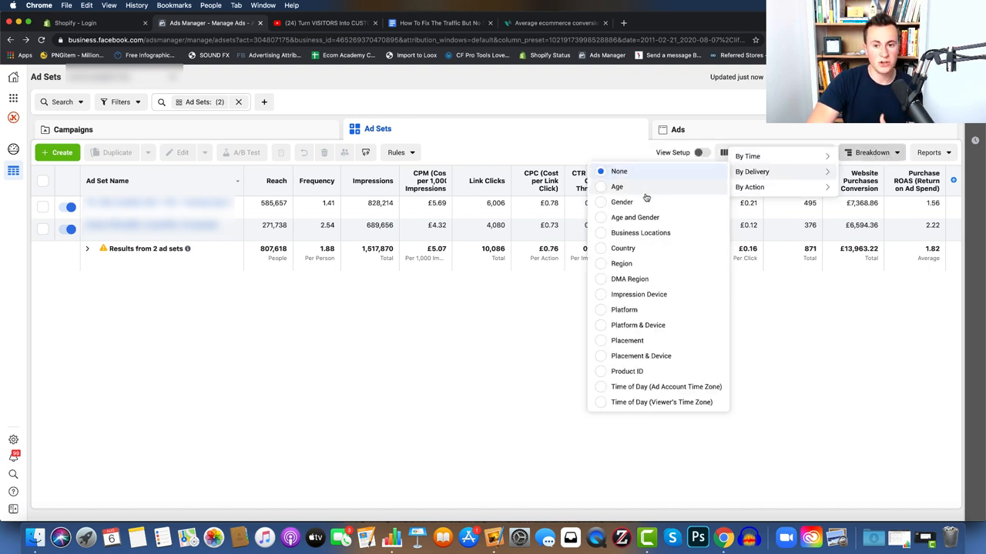
mouse_move(622, 248)
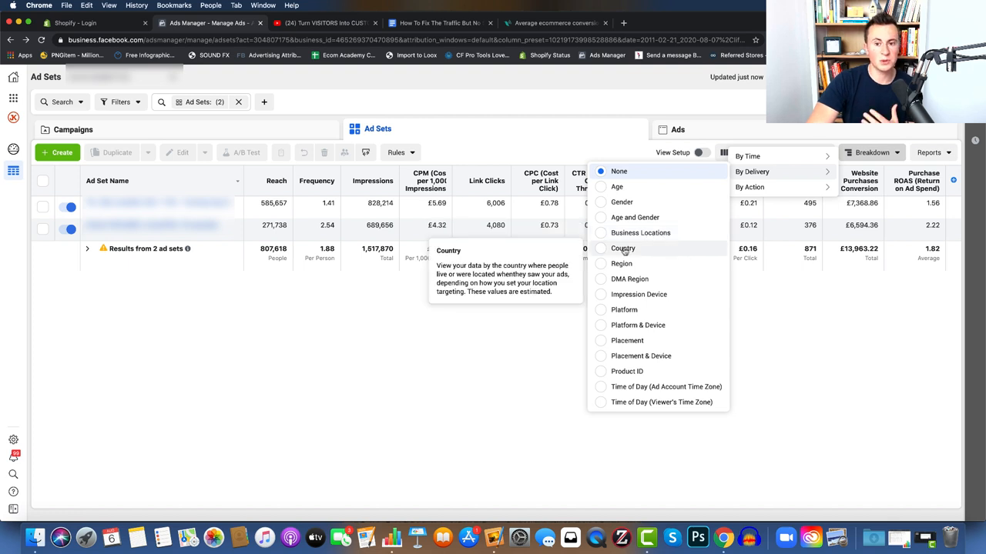
mouse_move(620, 251)
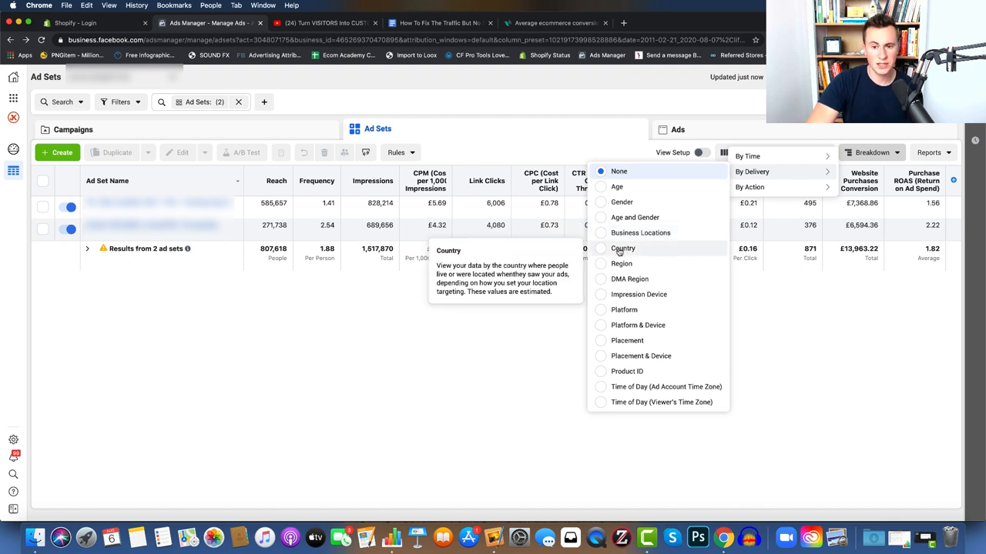
left_click(622, 248)
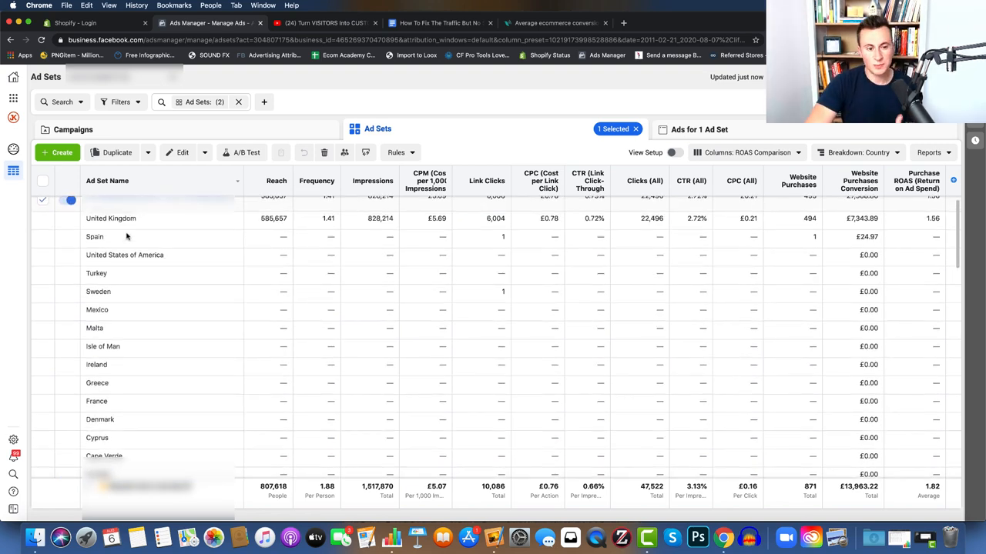
scroll("down", 3)
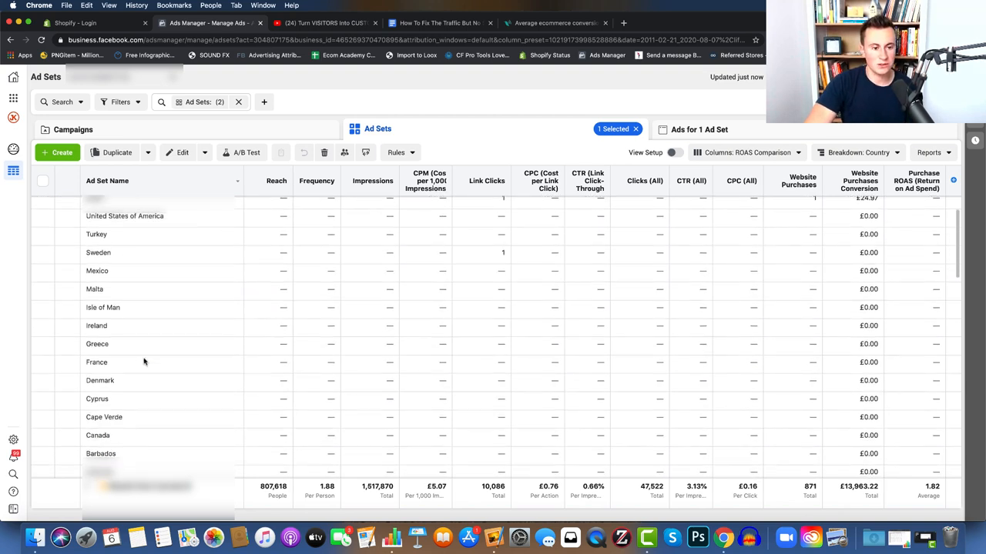
scroll("down", 3)
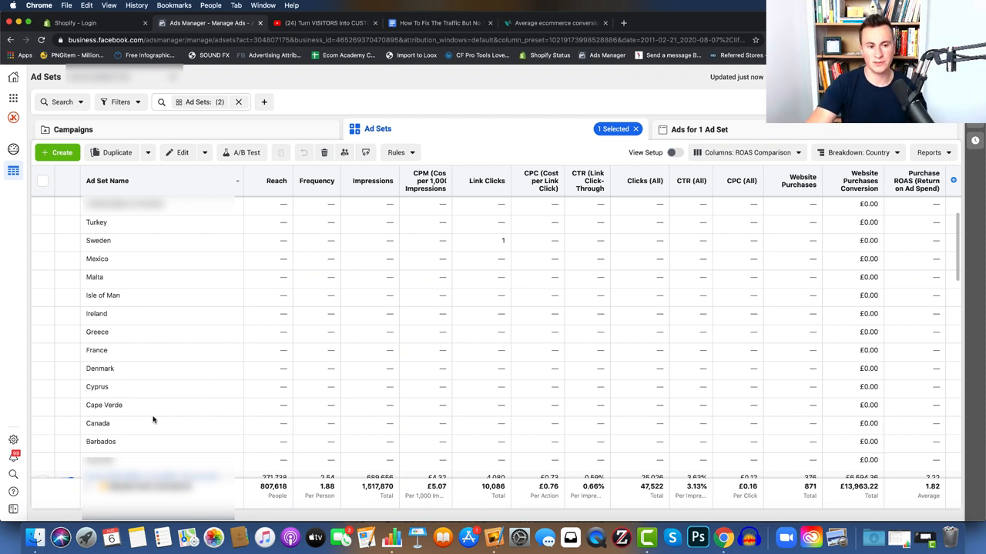
mouse_move(142, 338)
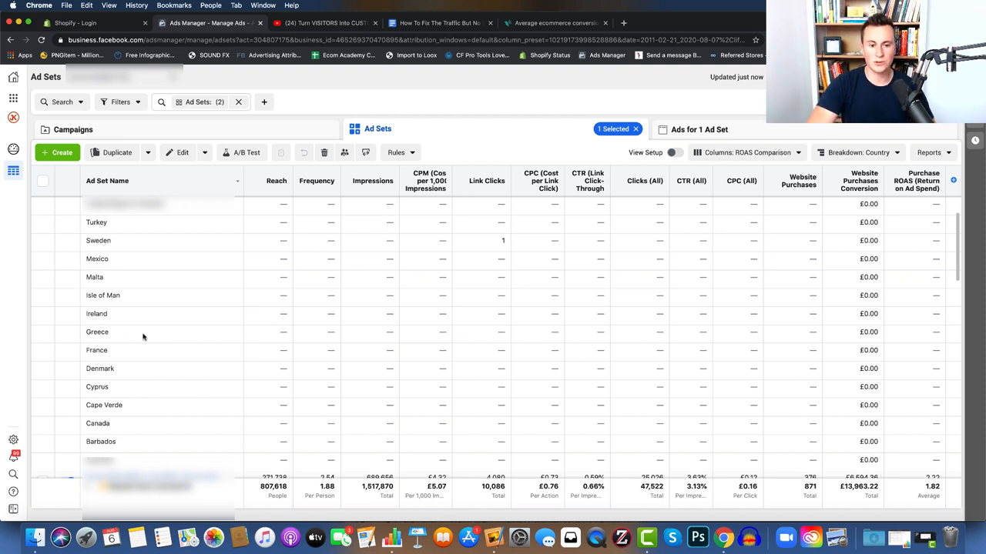
mouse_move(349, 350)
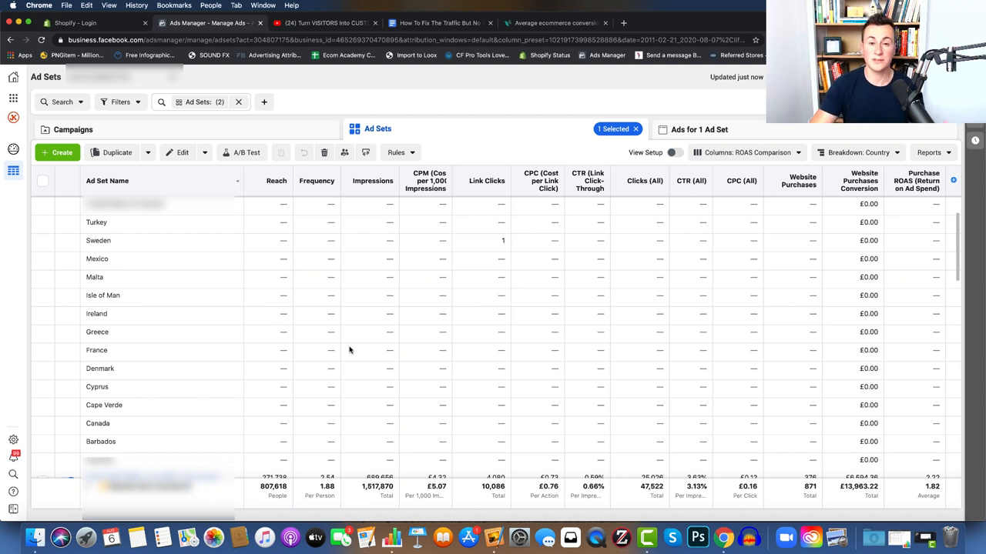
mouse_move(366, 290)
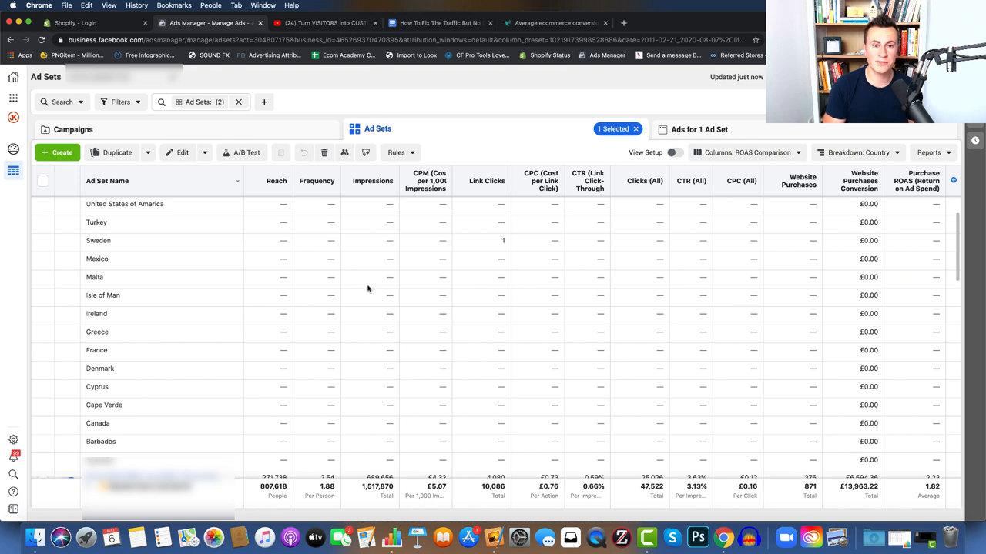
Bring the notes back to the 'How much traffic have you actually had?' 1.6% Shopify conversion point
left_click(439, 23)
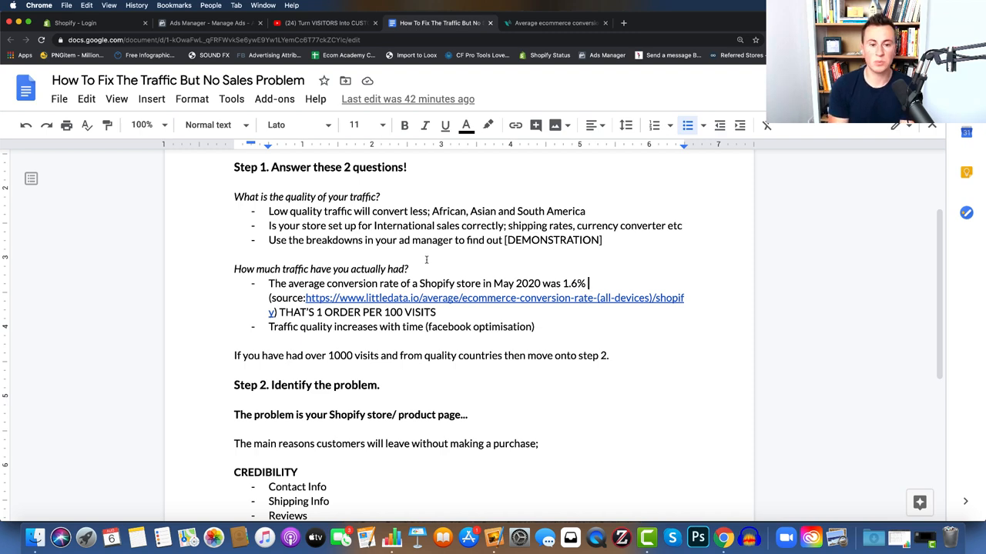
left_click(555, 23)
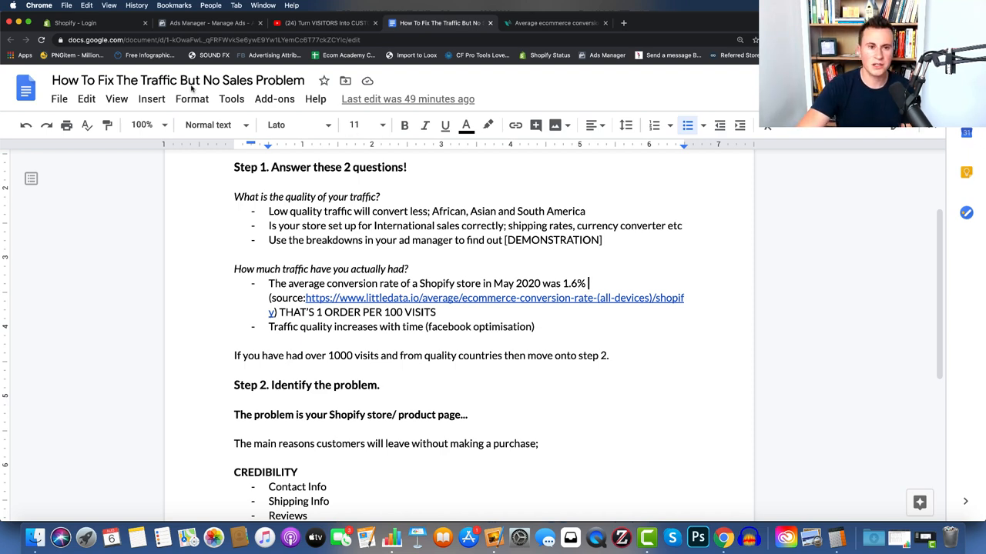
Over the ad sets table, divide purchases by link clicks on the calculator for the conversion rate
left_click(208, 23)
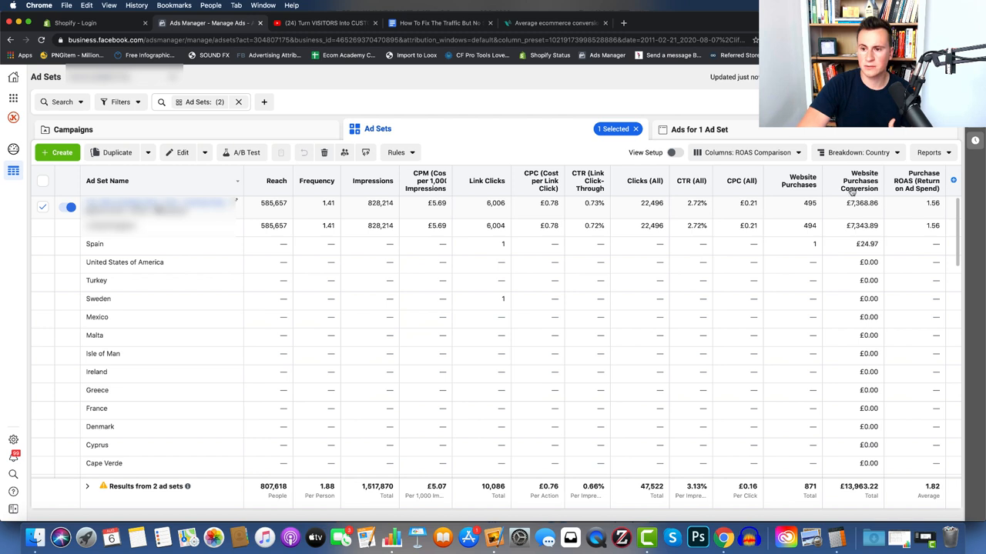
left_click(856, 153)
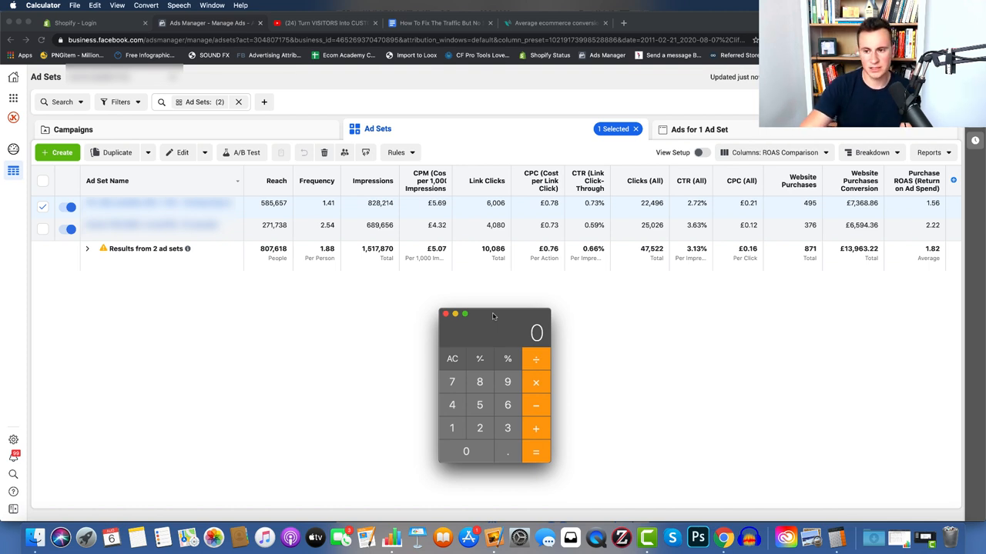
mouse_move(527, 371)
type("495")
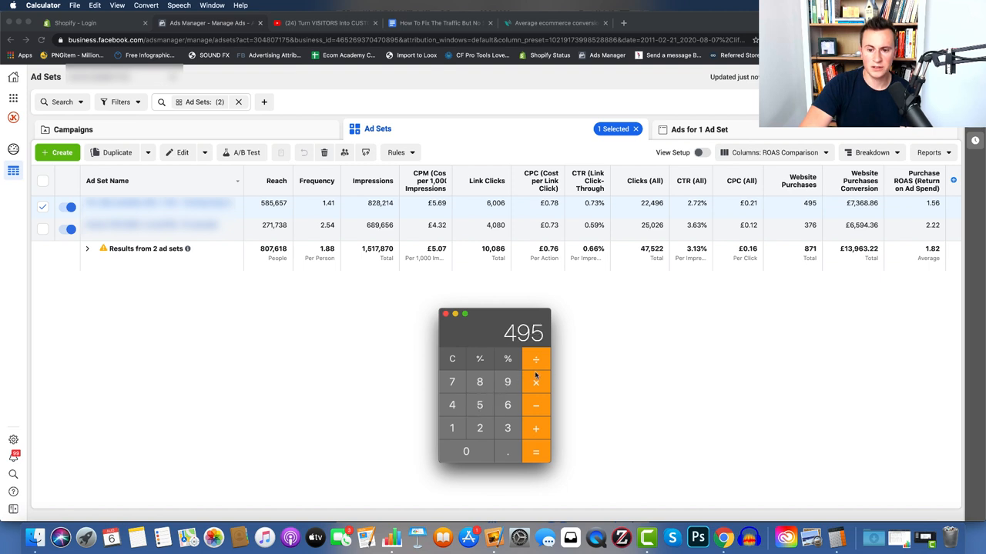
mouse_move(495, 210)
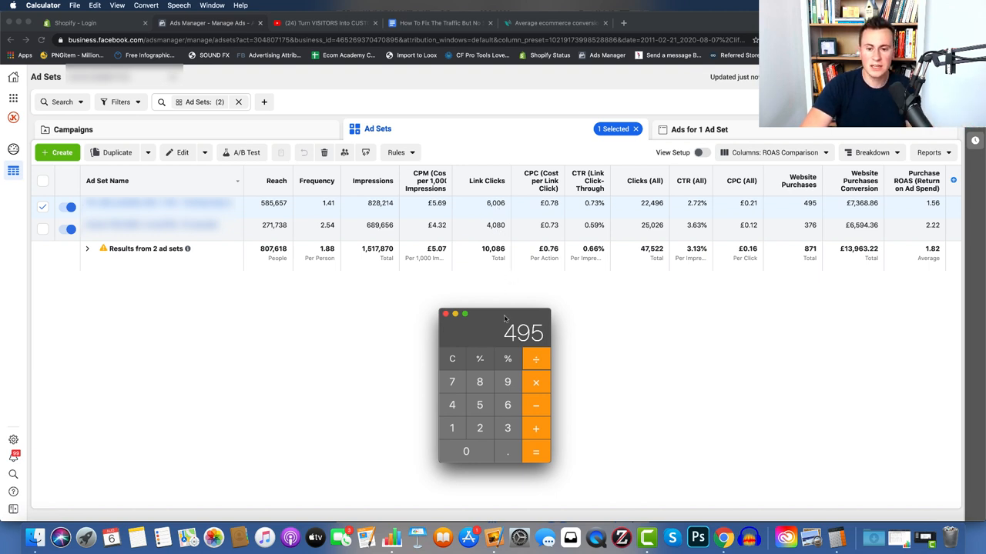
left_click(465, 451)
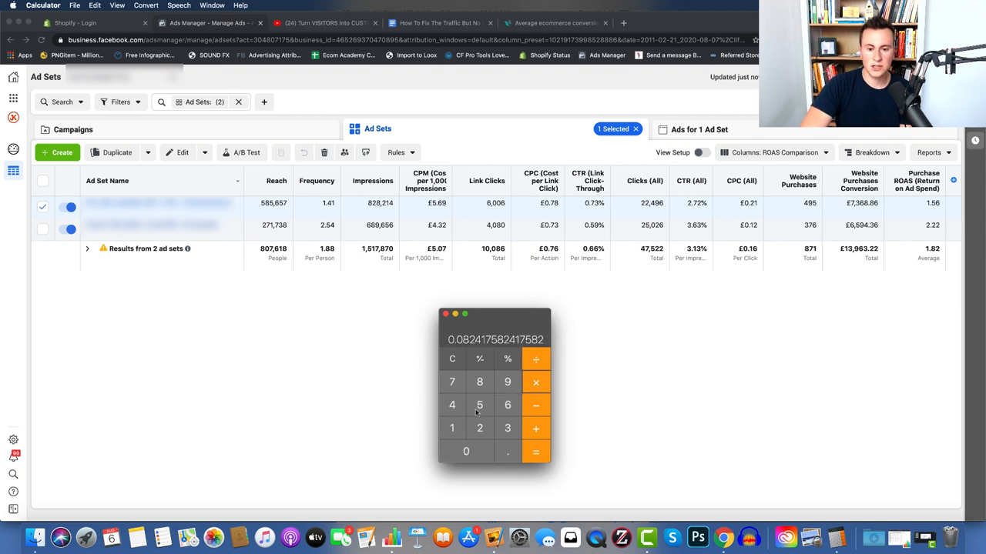
left_click(536, 452)
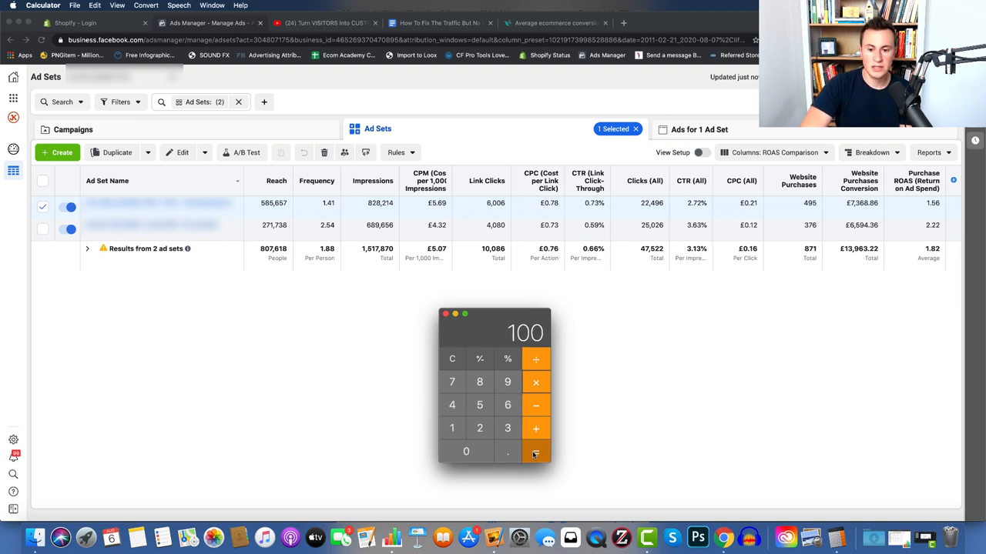
left_click(536, 452)
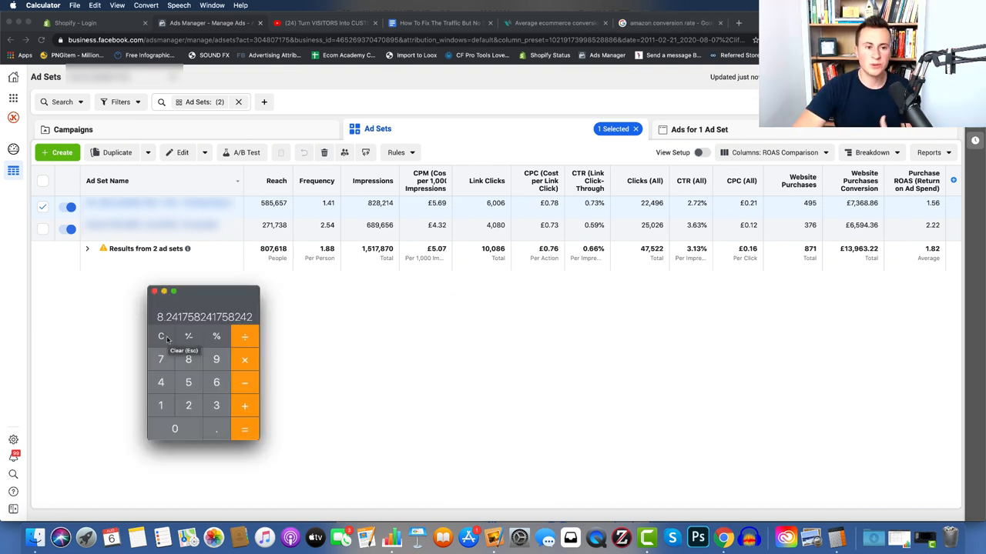
Clear the calculator and divide link clicks by purchases, giving roughly 9.2 visits per purchase
left_click(160, 335)
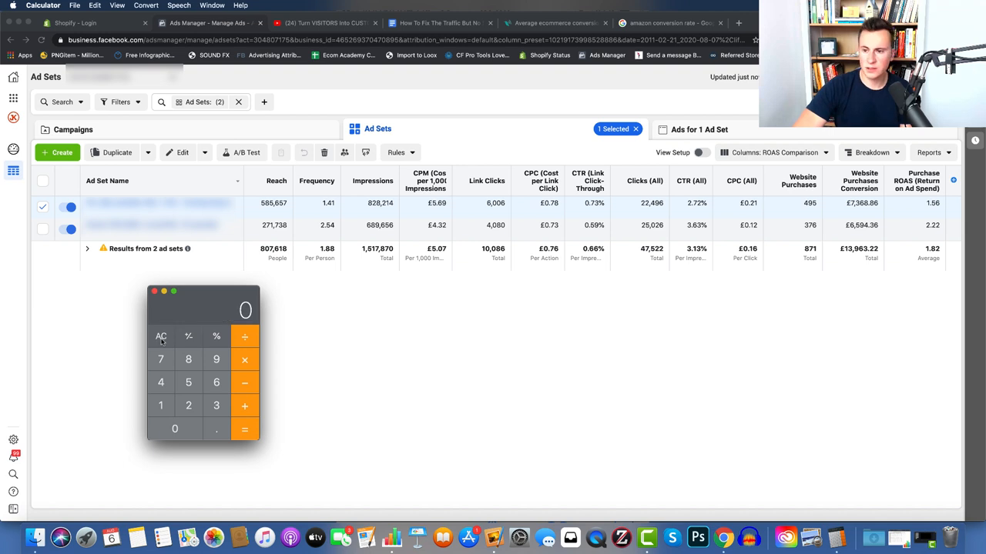
left_click(215, 405)
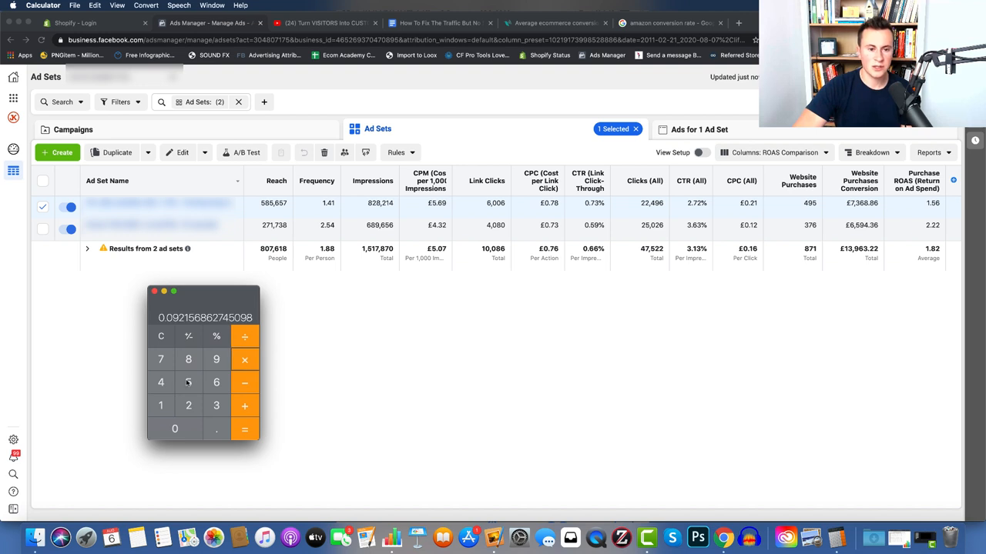
left_click(243, 428)
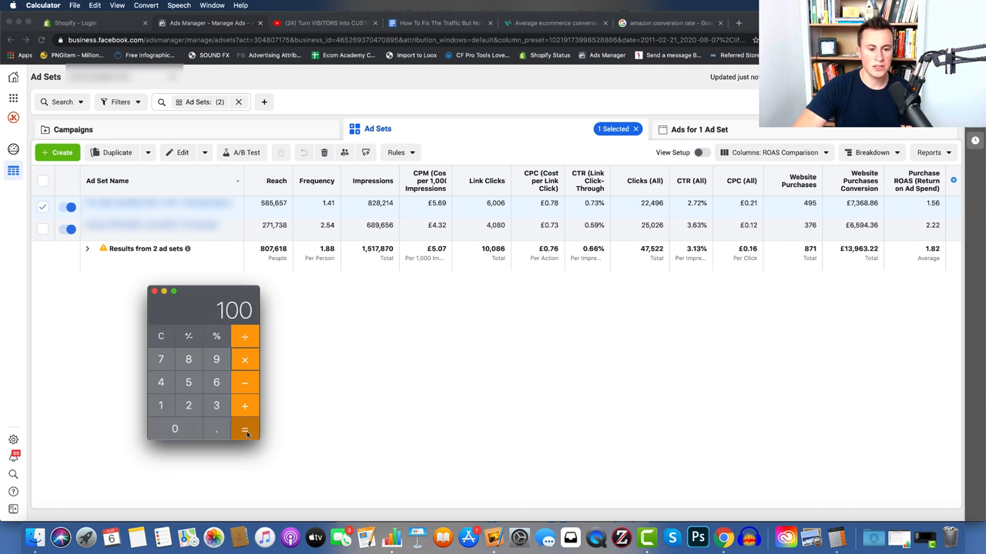
left_click(244, 428)
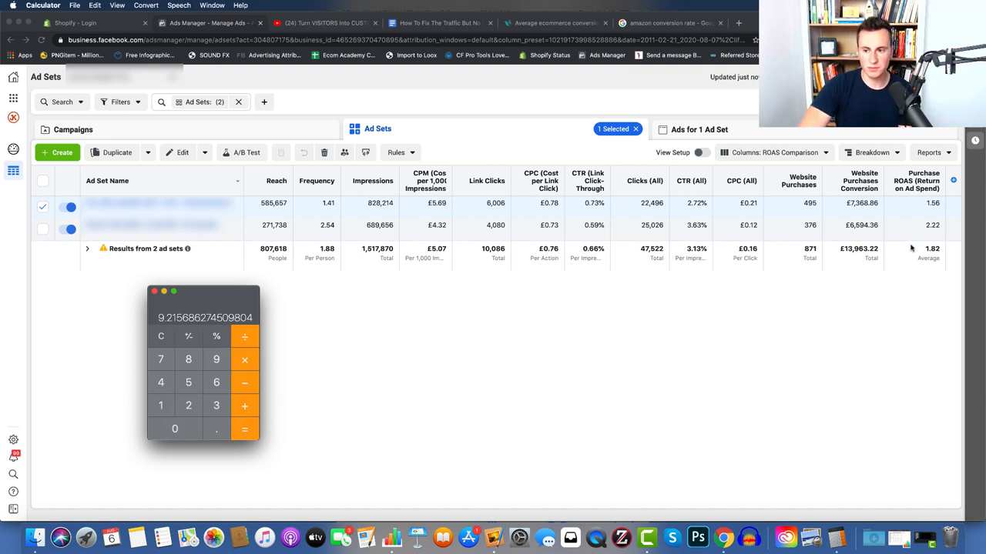
mouse_move(628, 343)
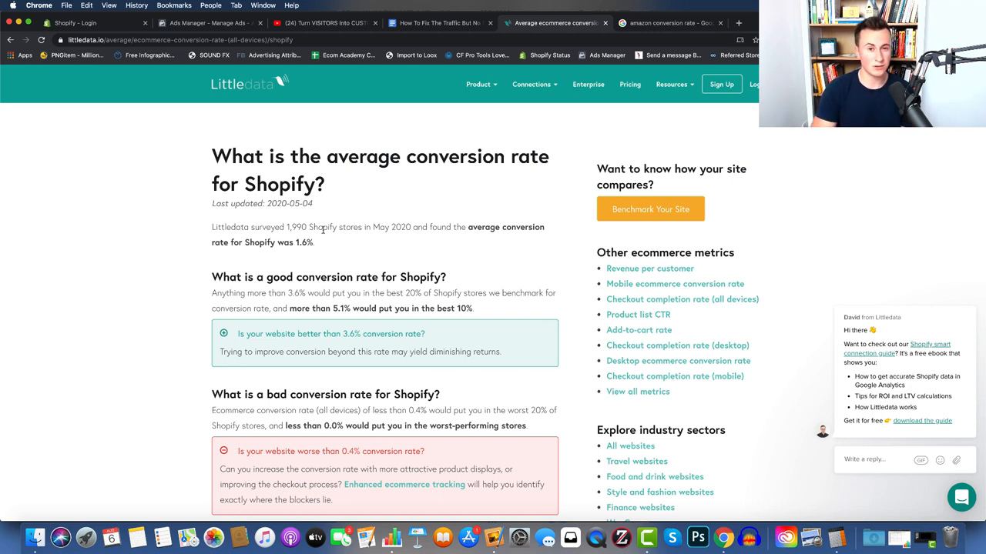
mouse_move(182, 265)
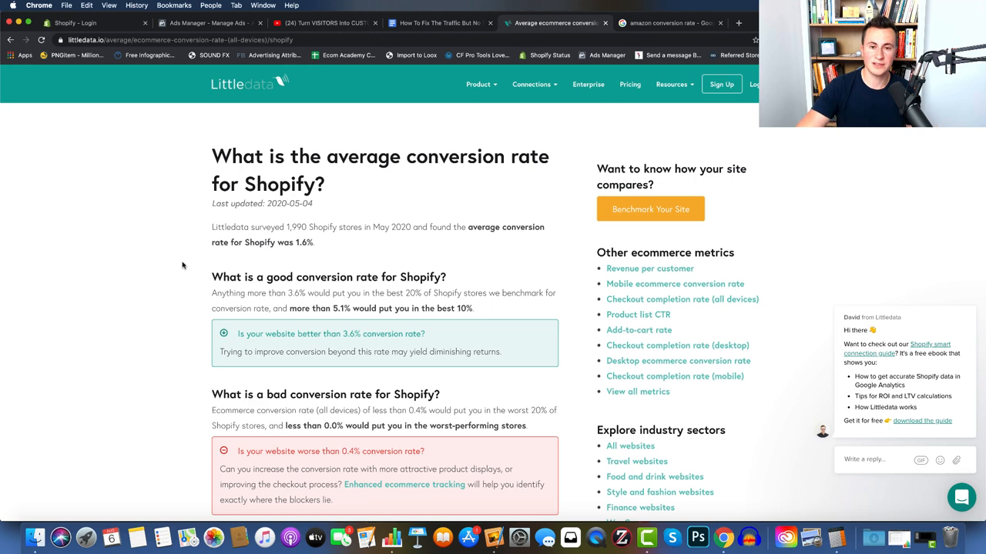
Highlight the Step 1 questions line and move down to the 1000 quality-country visits and Step 2 point
left_click(439, 23)
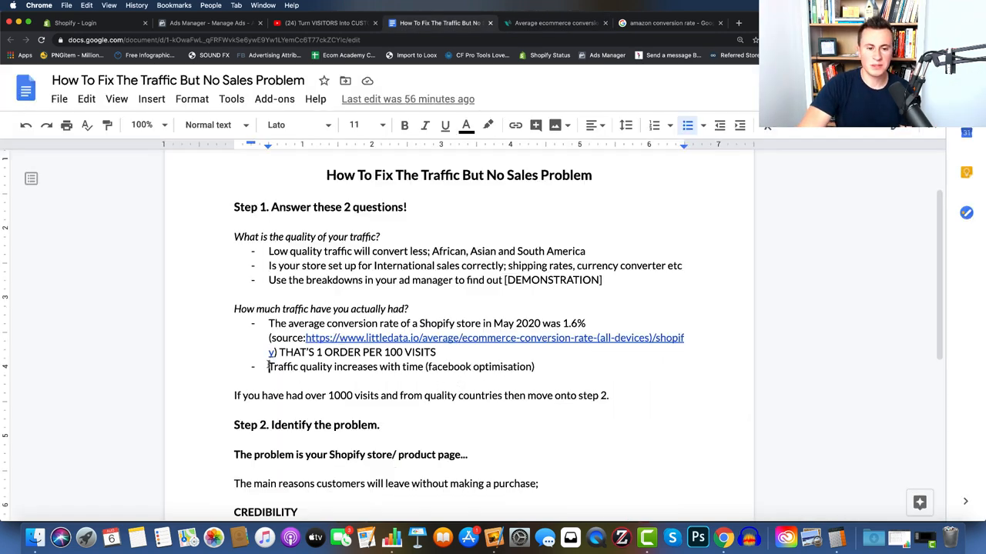
left_click_drag(268, 366, 456, 366)
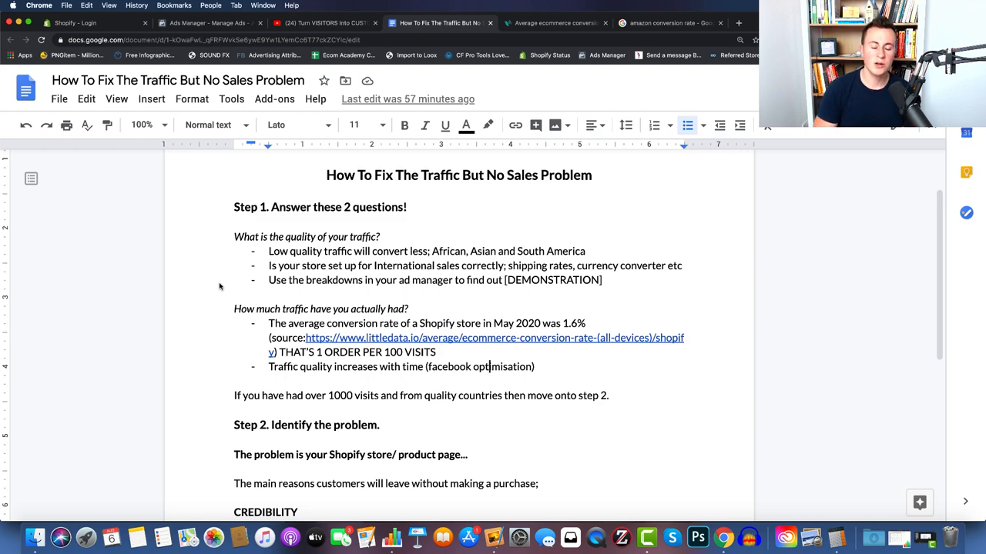
scroll("down", 3)
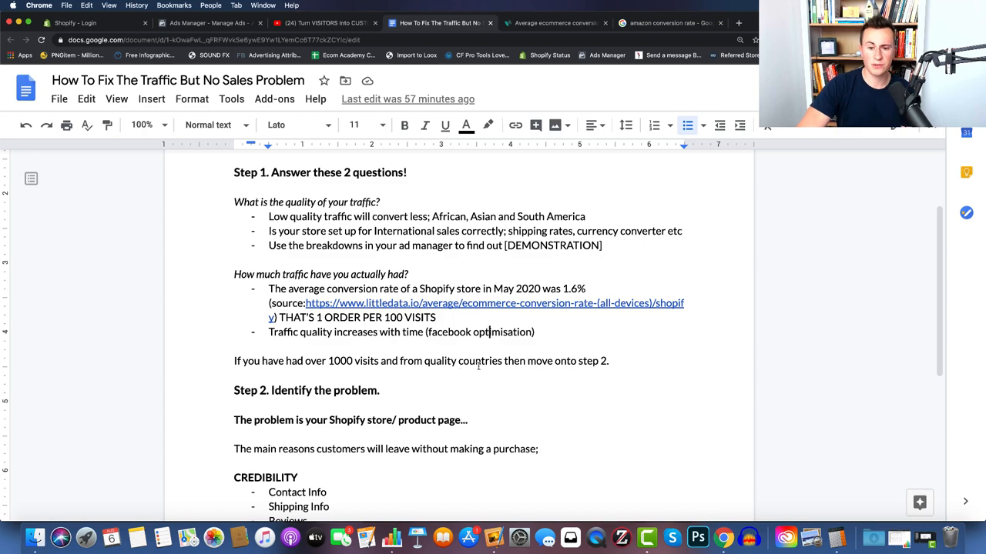
scroll("down", 3)
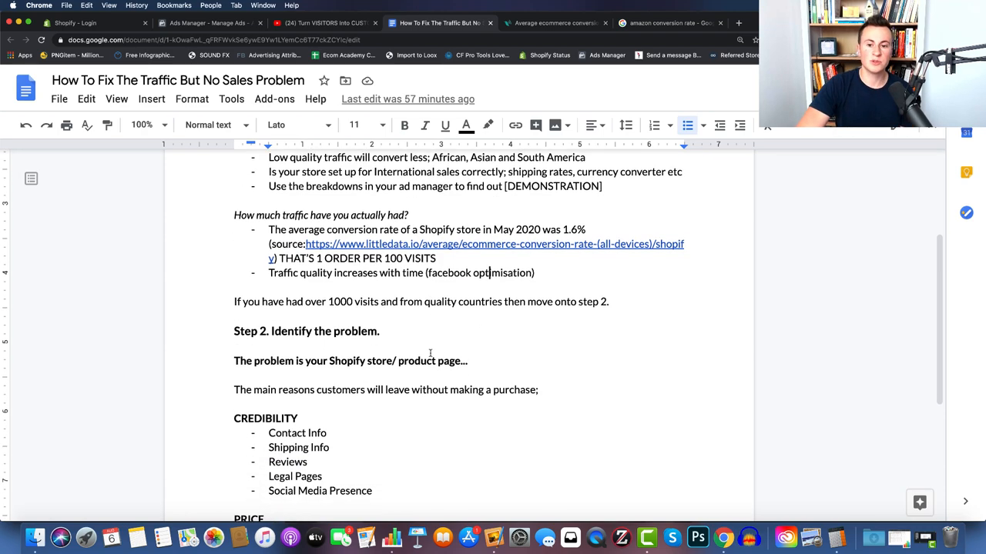
scroll("down", 3)
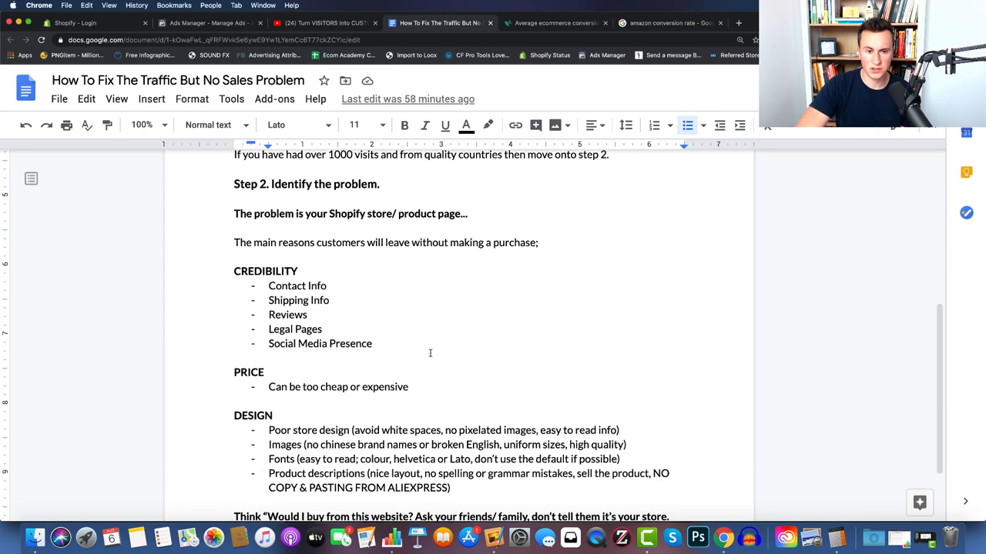
scroll("down", 3)
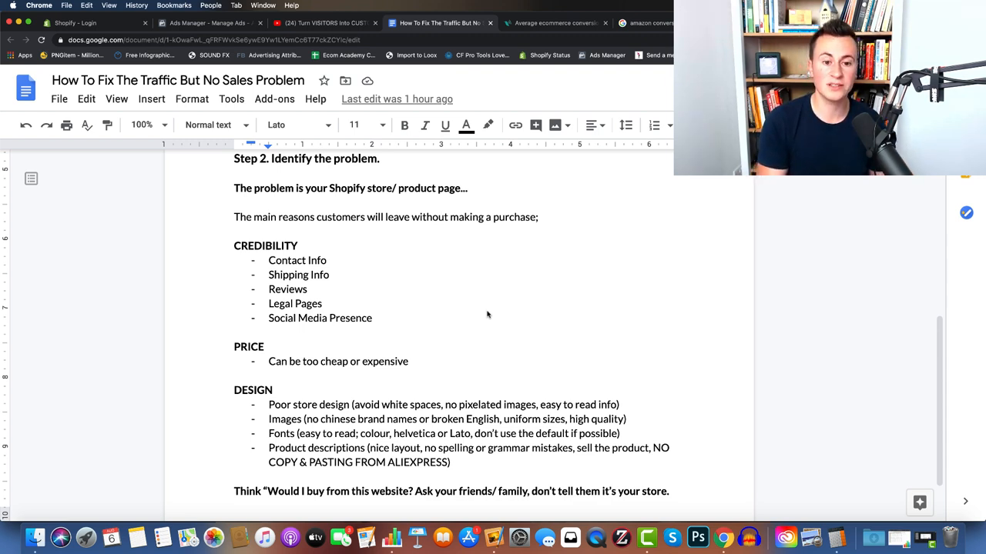
scroll("down", 3)
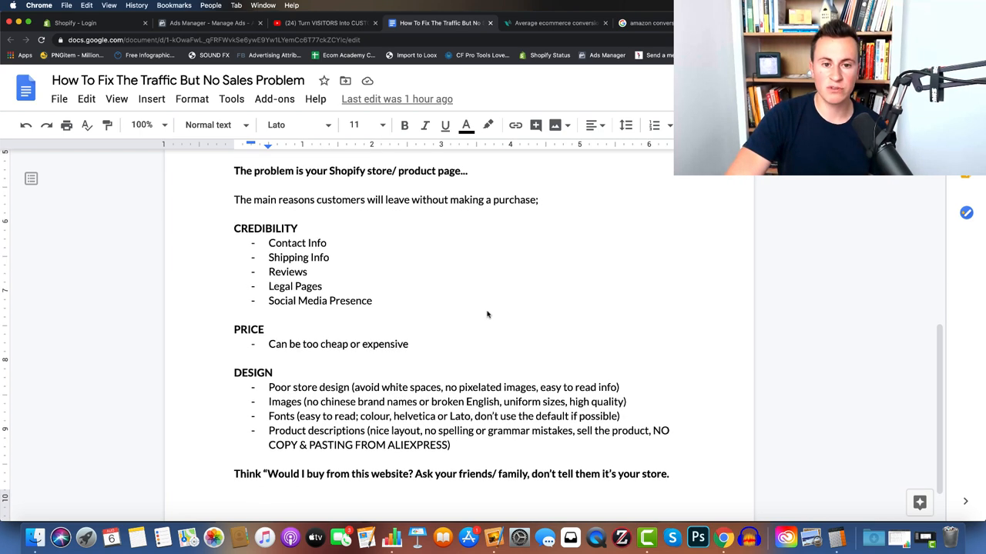
scroll("down", 3)
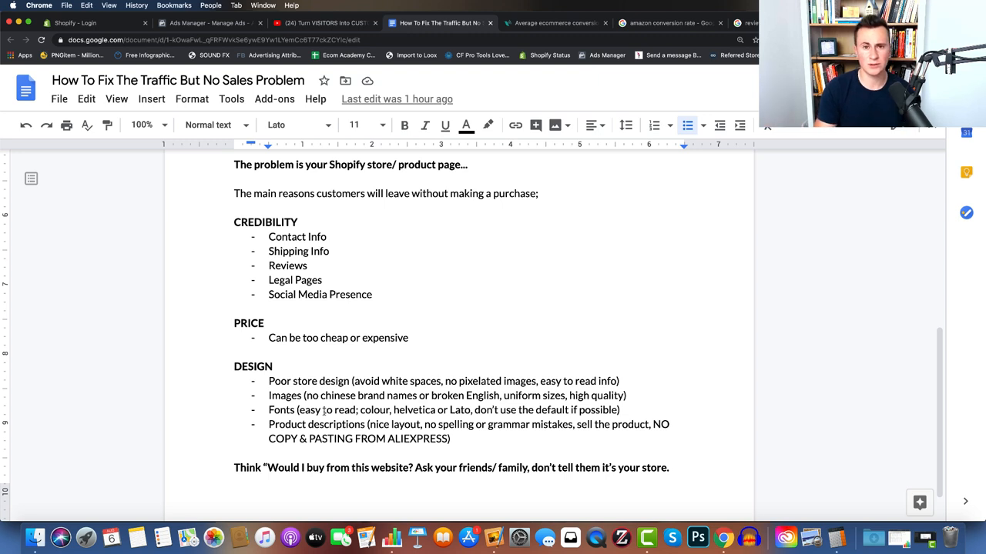
mouse_move(699, 380)
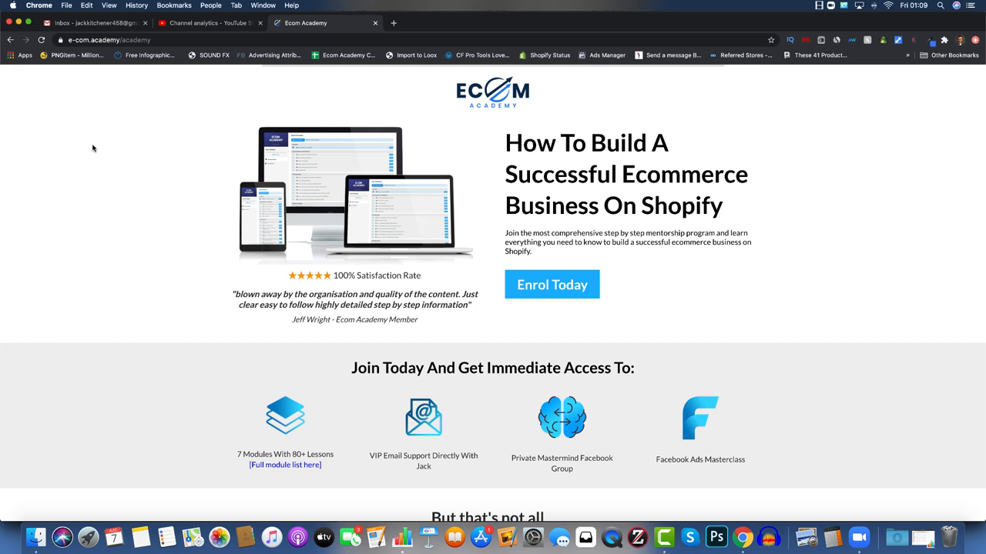
left_click(439, 23)
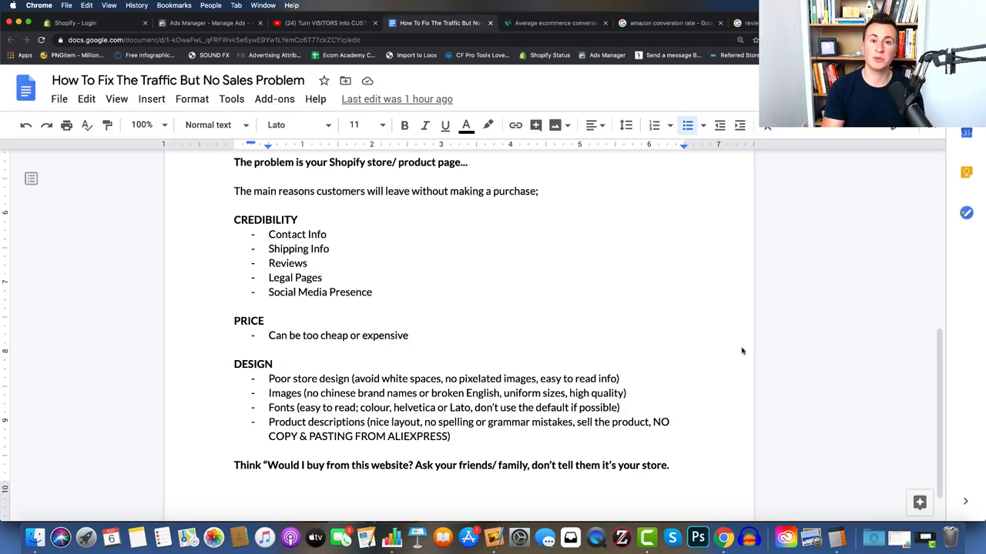